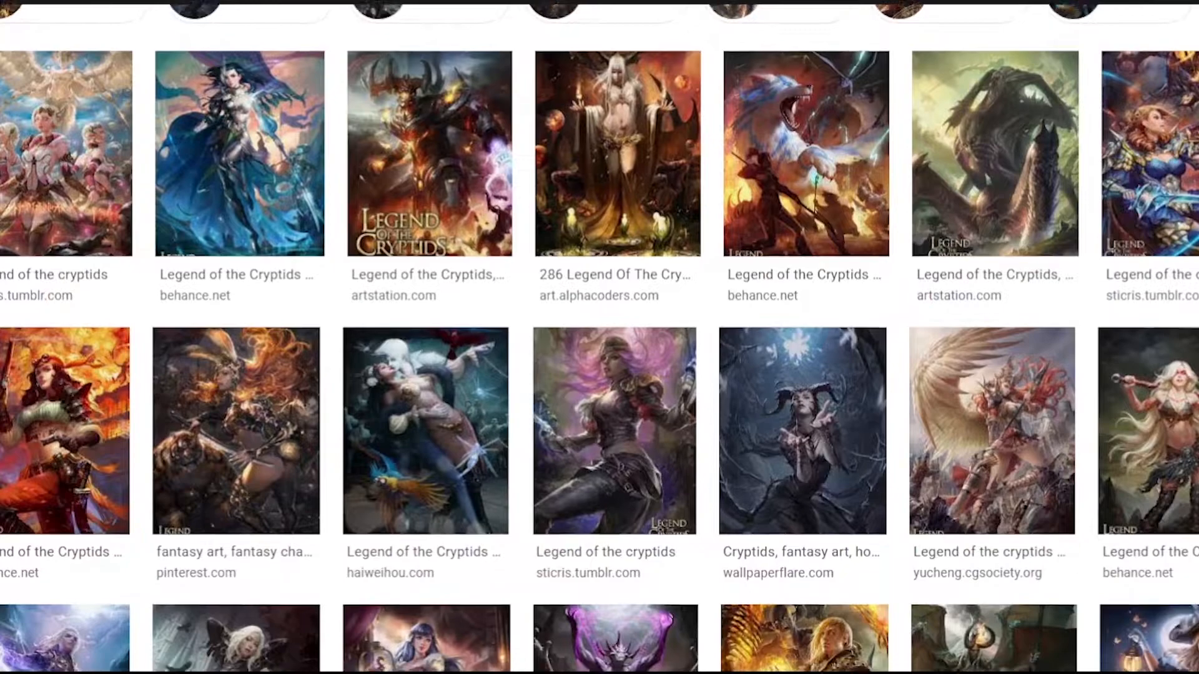
- Scroll through the Legend of the Cryptids image results toward Zeen Chin's winged vampire card art
scroll("down", 3)
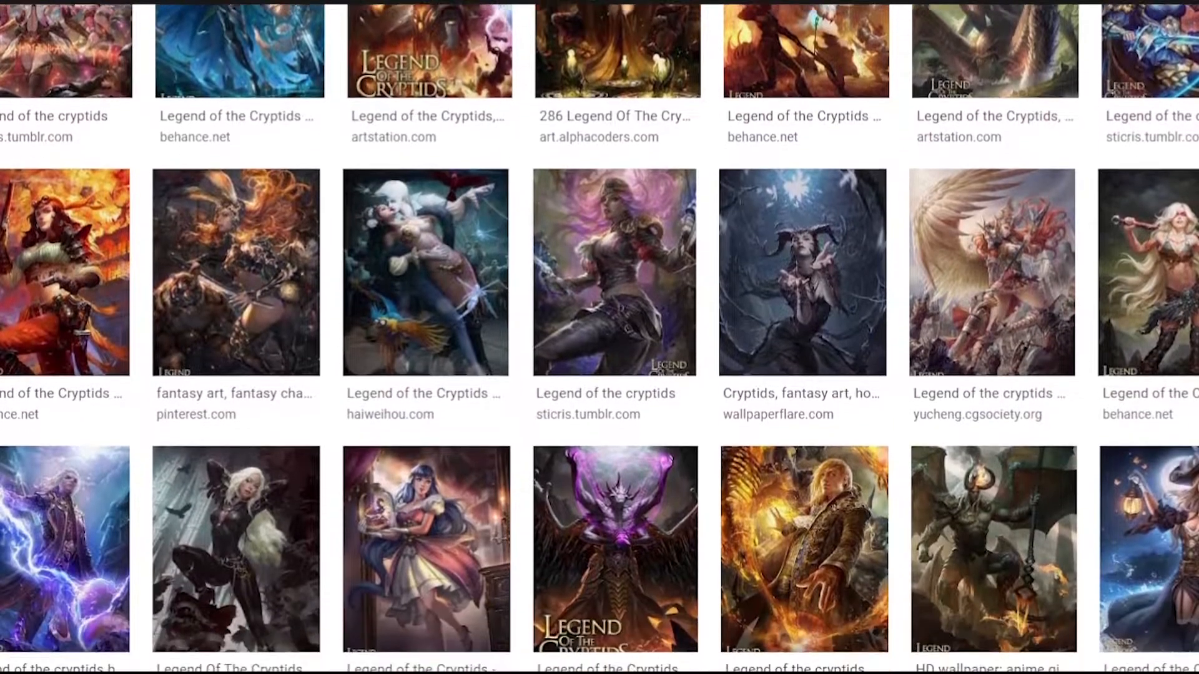
scroll("down", 3)
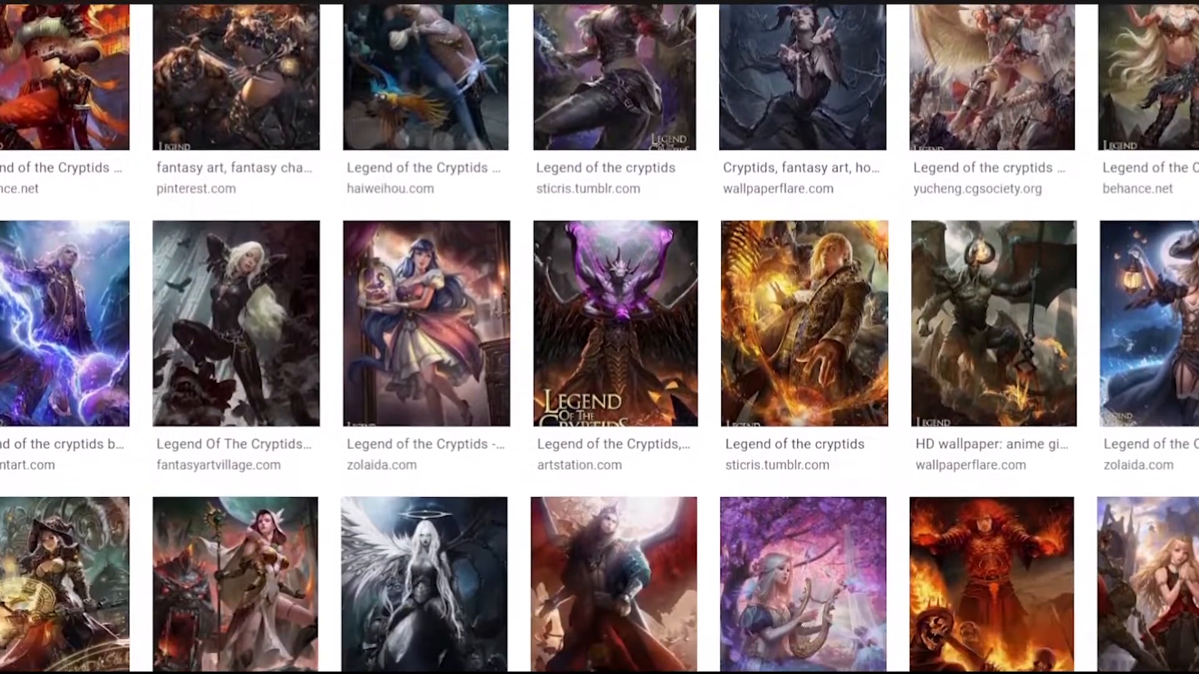
scroll("down", 3)
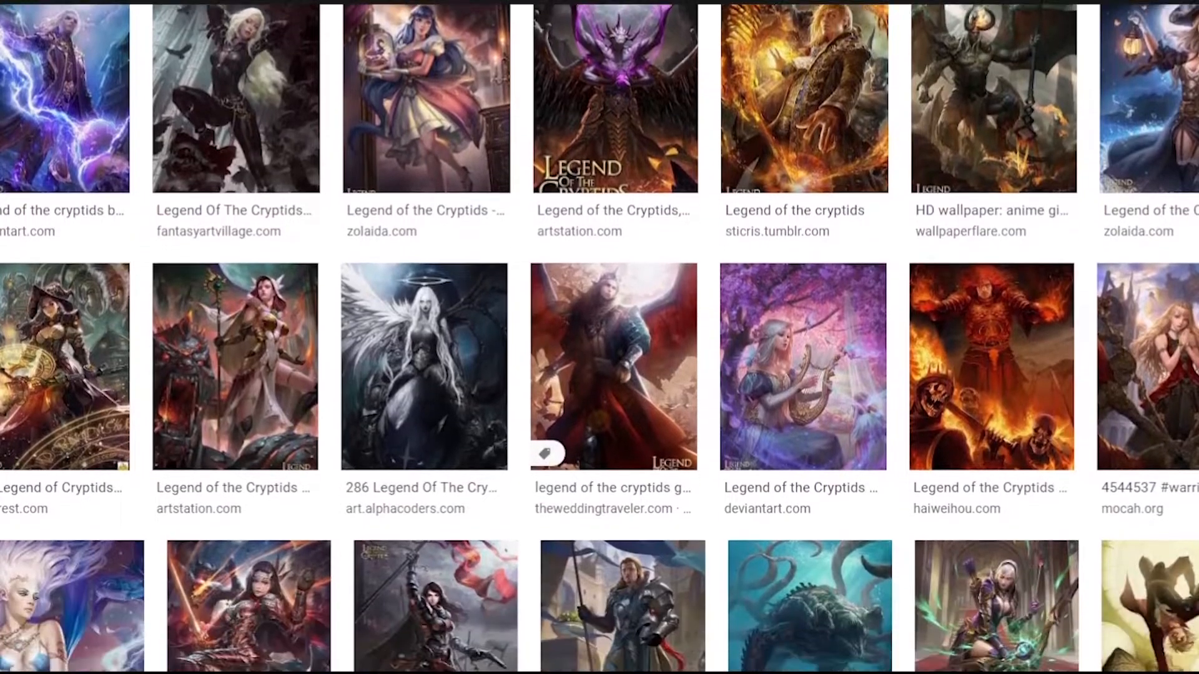
scroll("down", 3)
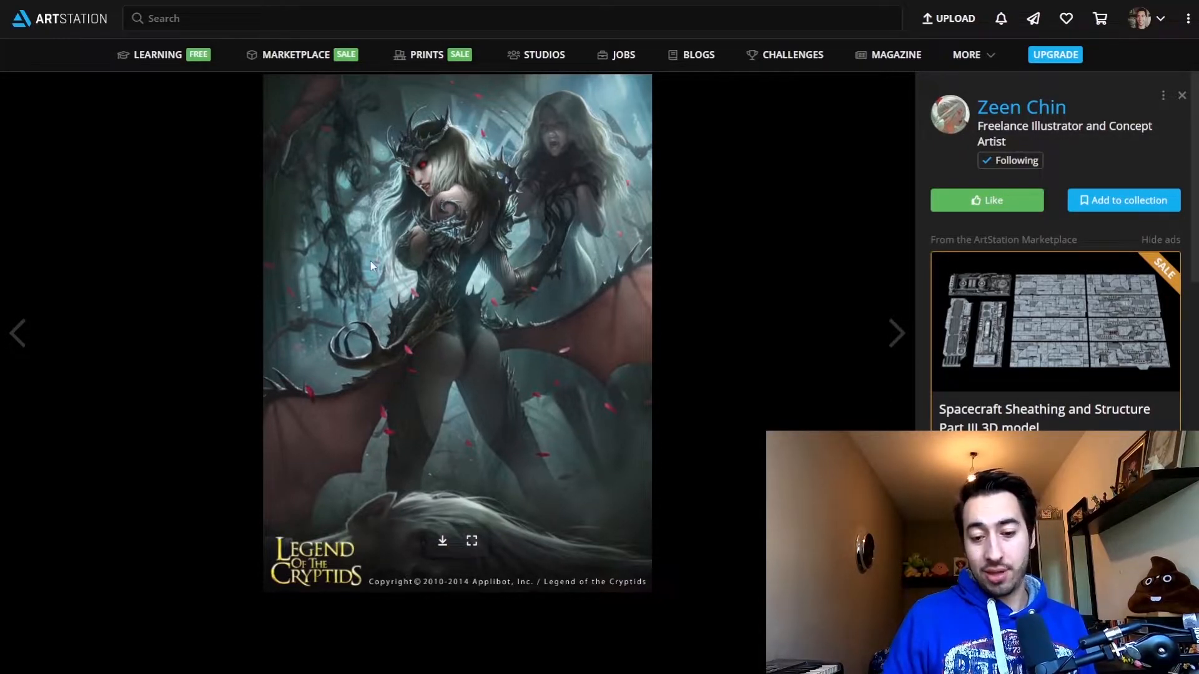
left_click(895, 333)
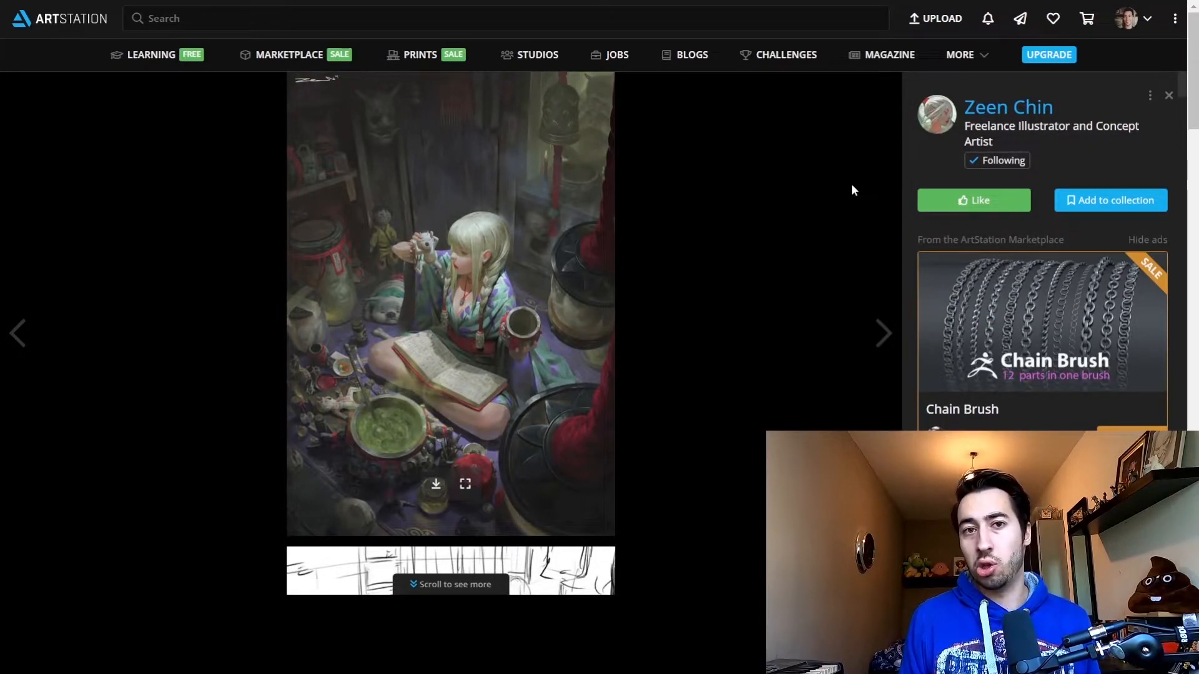
- Scroll down the girl-reading project through flat colour block-in to the near-final painted version
scroll("down", 3)
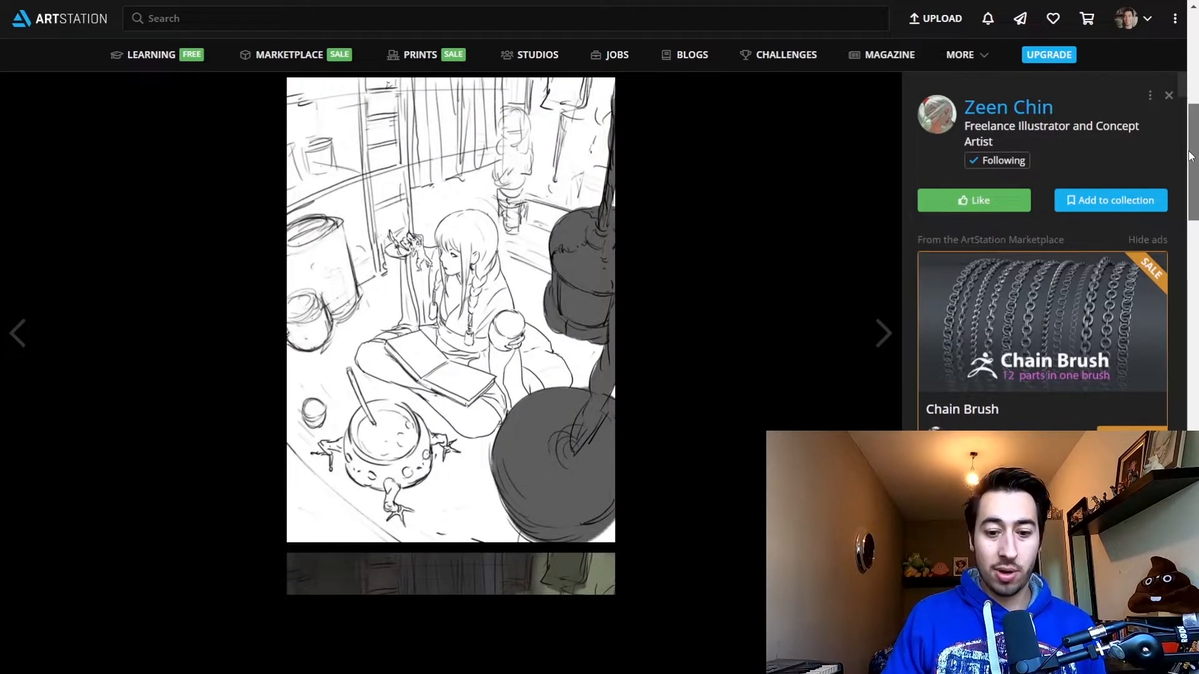
scroll("down", 3)
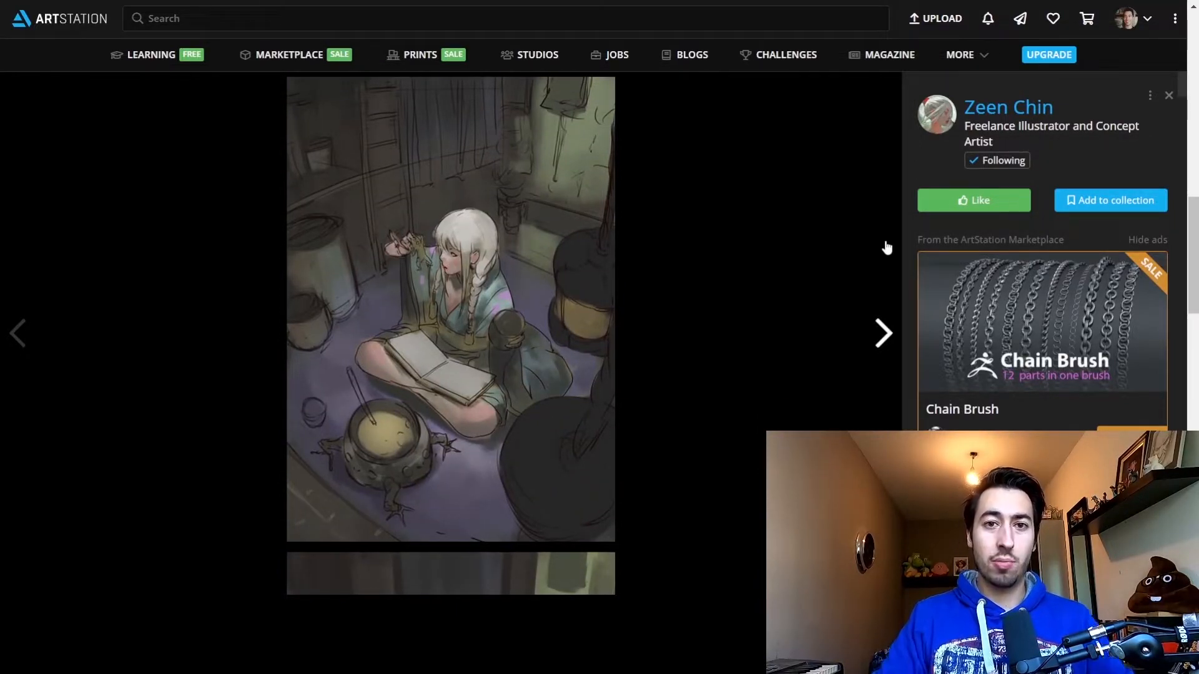
scroll("down", 3)
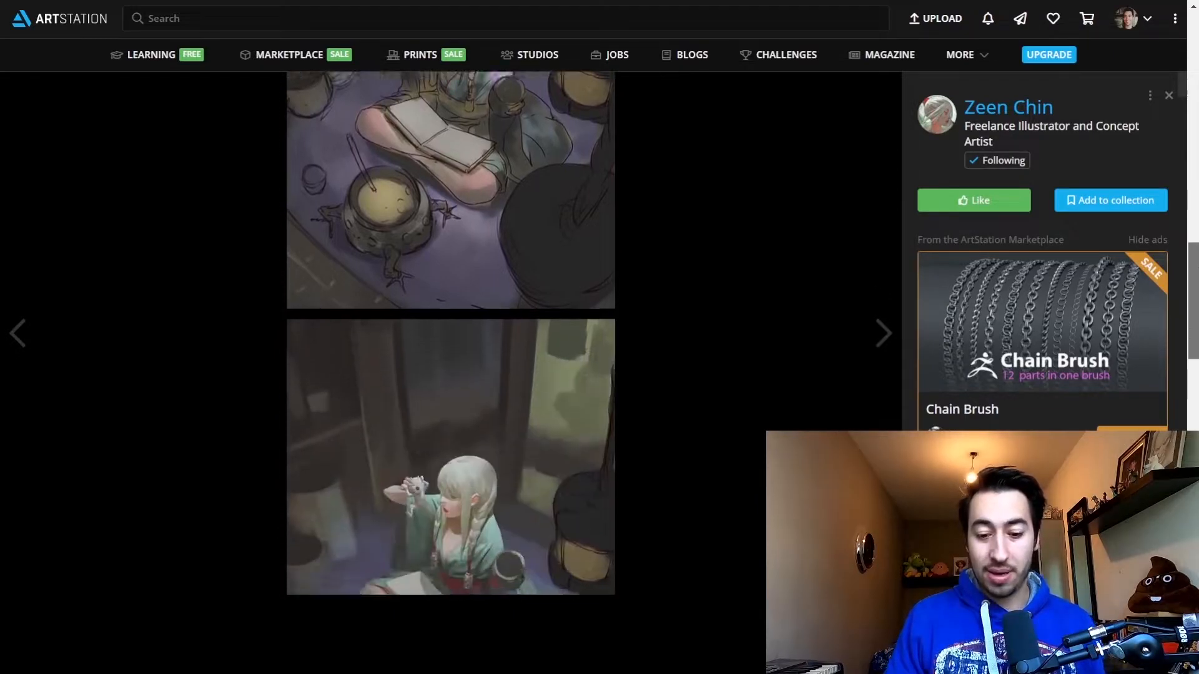
scroll("down", 3)
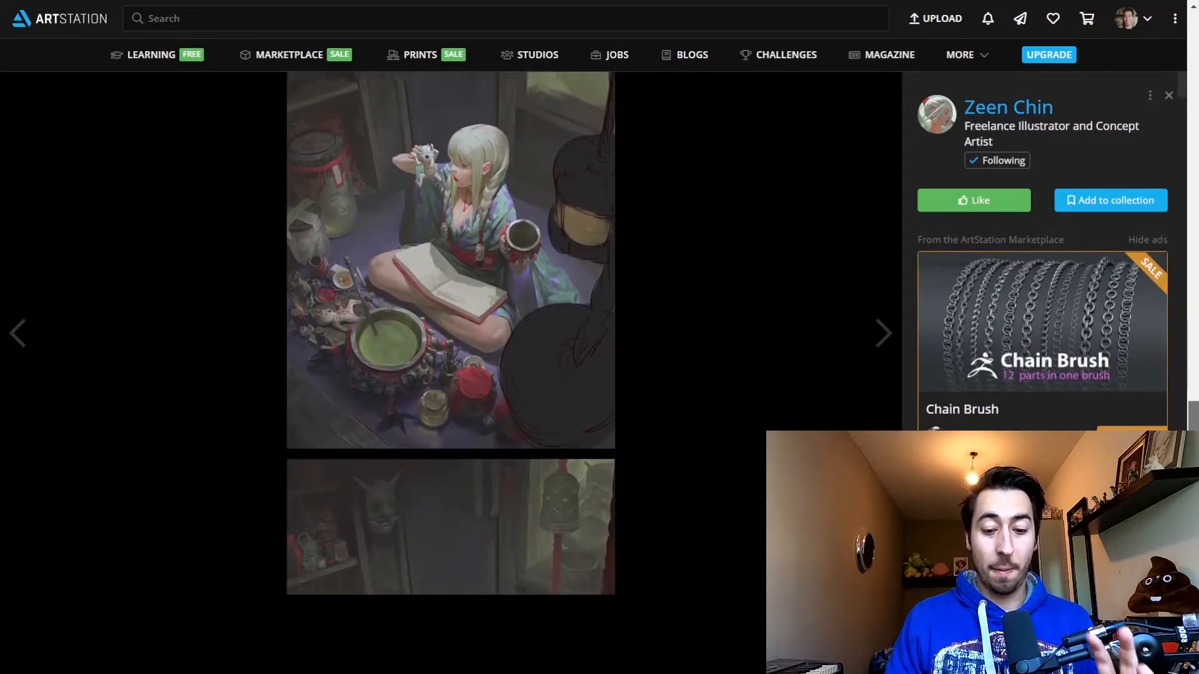
scroll("down", 3)
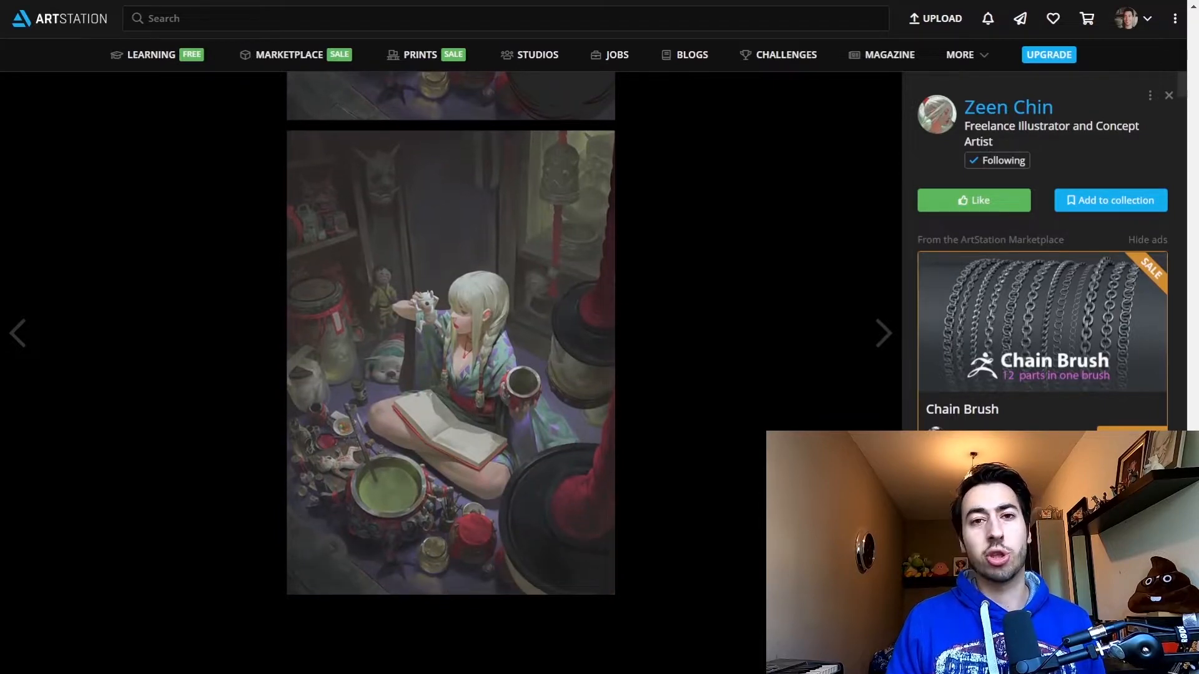
left_click(883, 333)
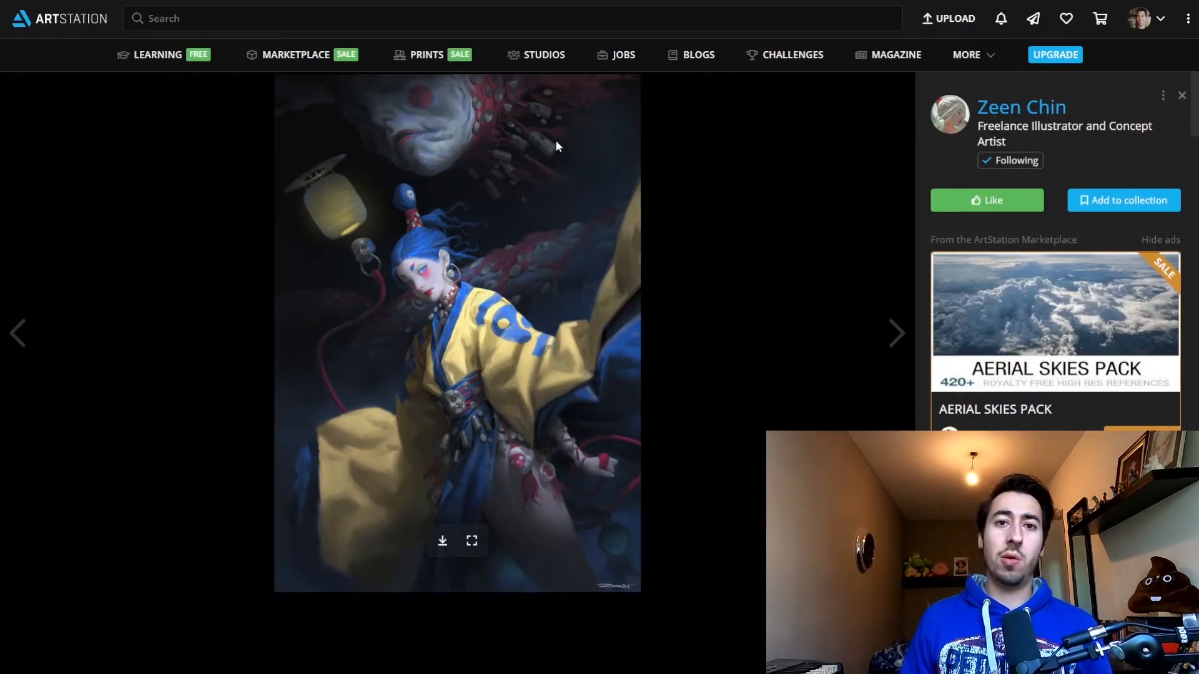
mouse_move(833, 102)
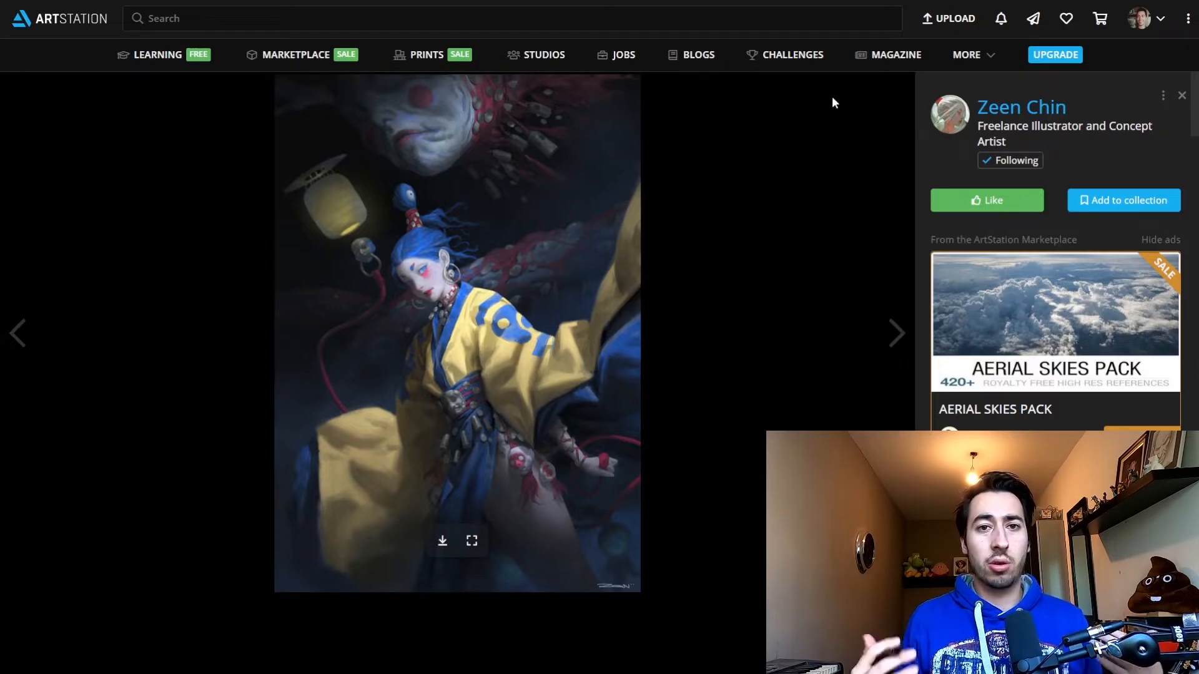